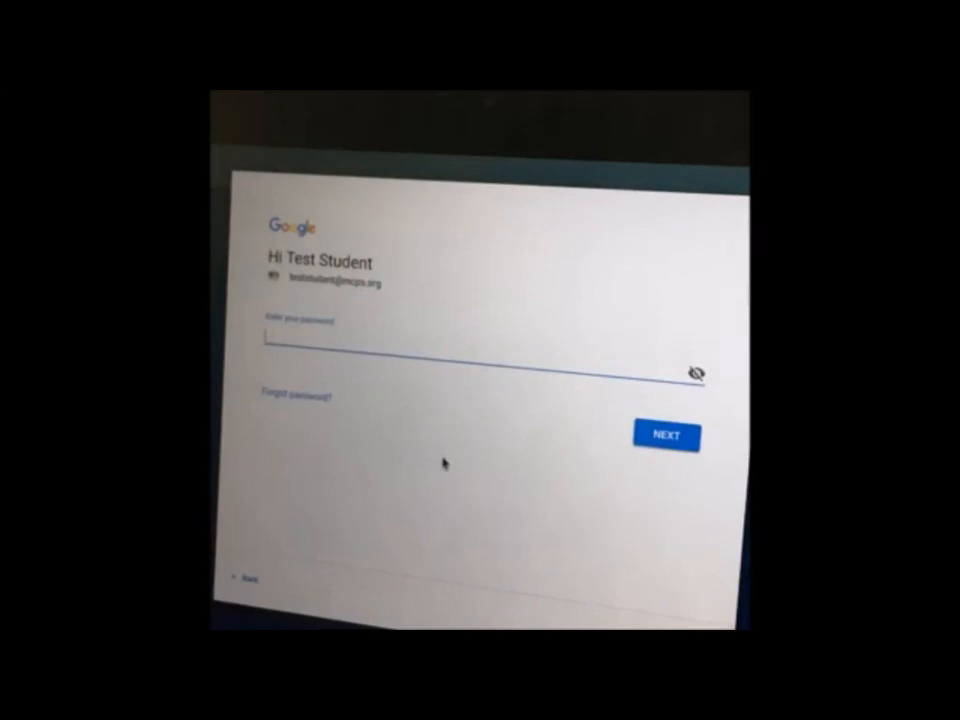
# - Submit the new Google account password and reach the old Chromebook password prompt
pyautogui.click(664, 436)
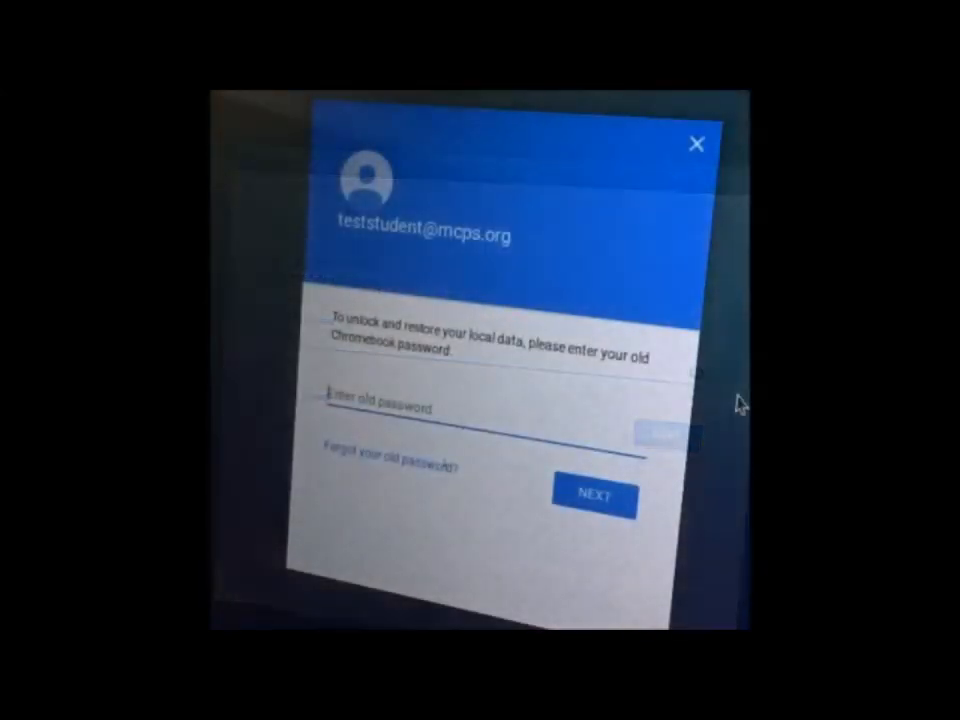